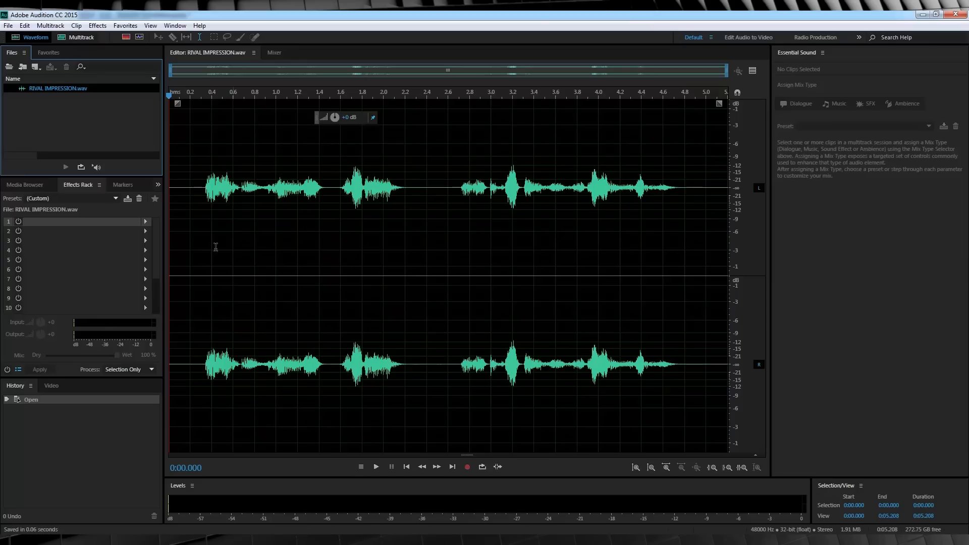
mouse_move(368, 250)
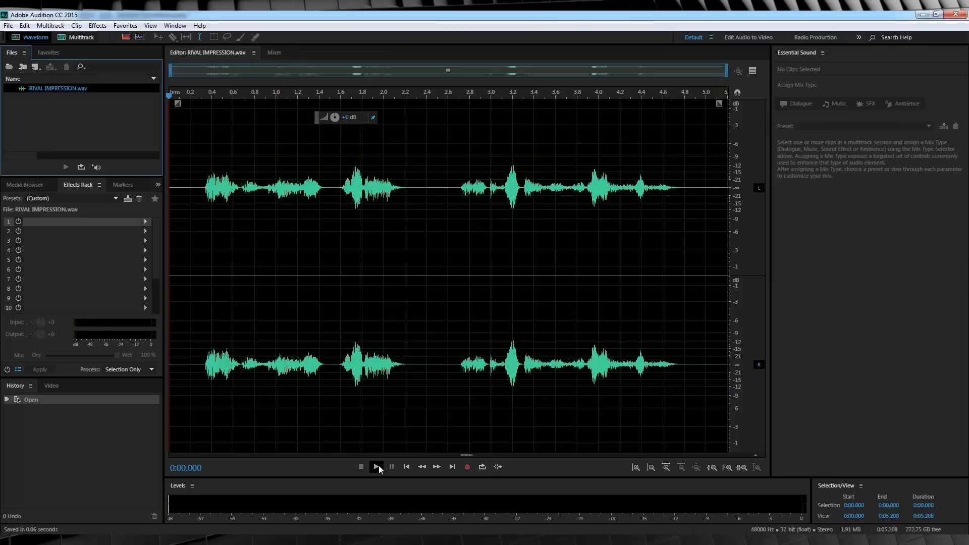
- Preview the voice clip, then create multitrack session RIVAL, overwriting the existing file
left_click(376, 466)
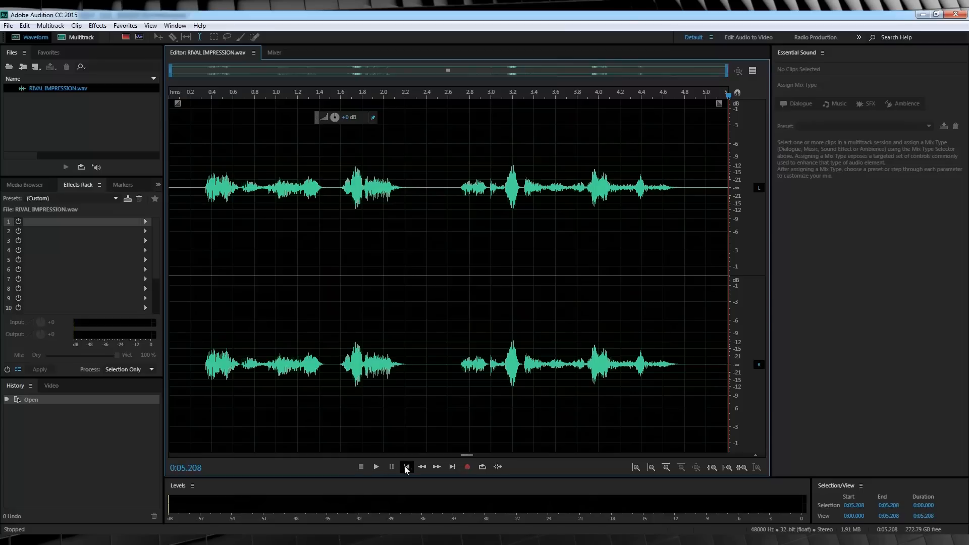
left_click(405, 466)
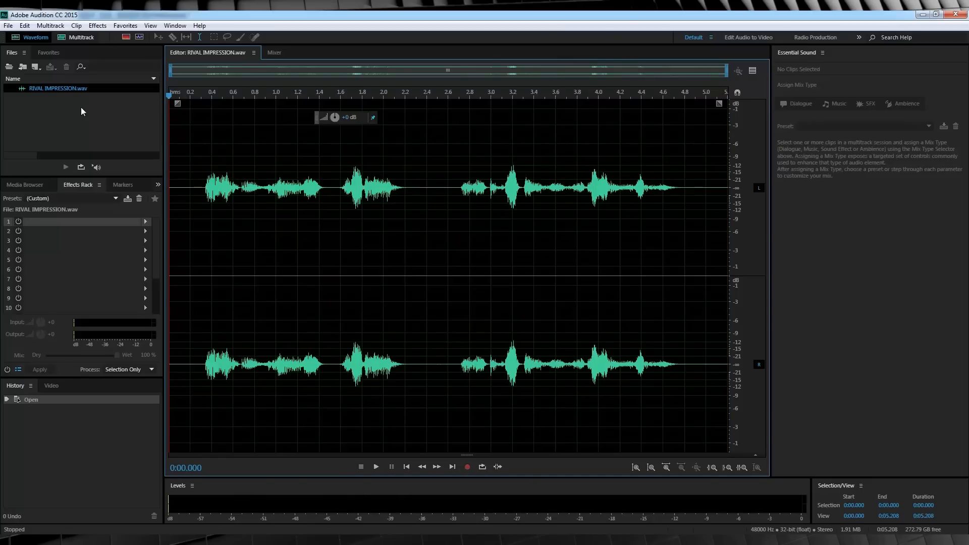
mouse_move(209, 150)
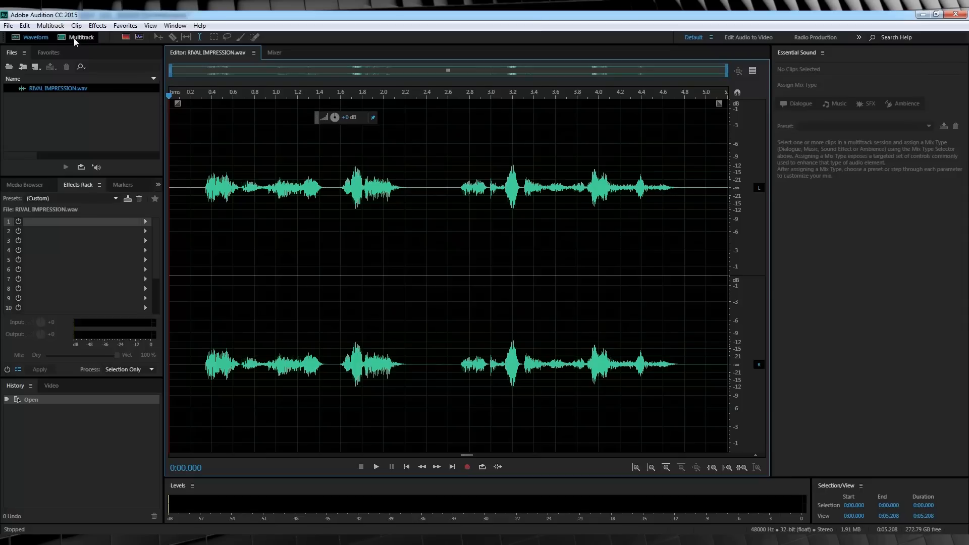
left_click(80, 37)
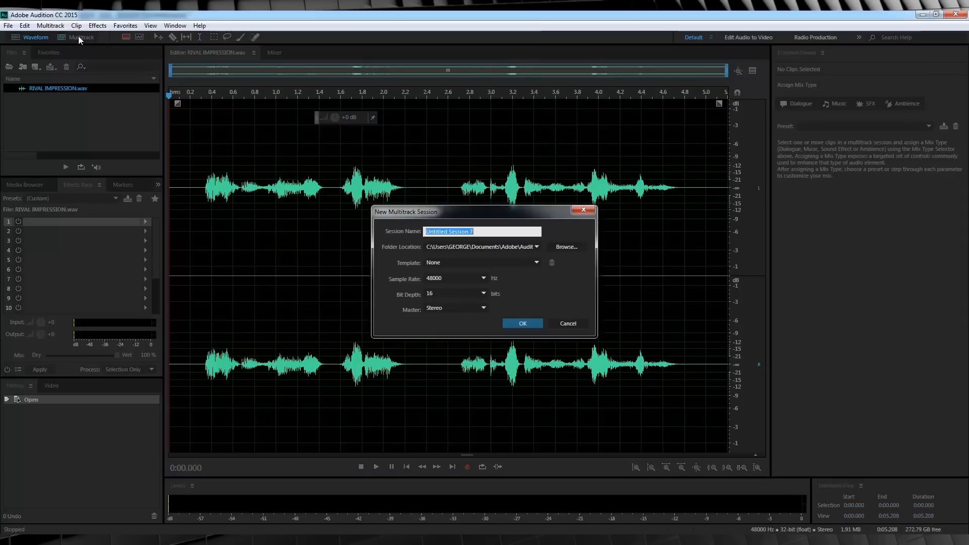
type("RIV")
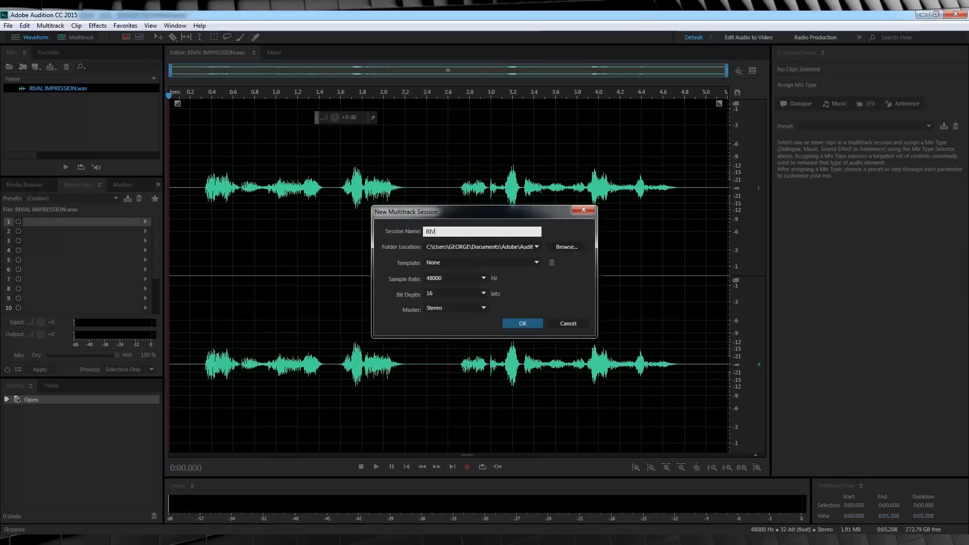
left_click(521, 323)
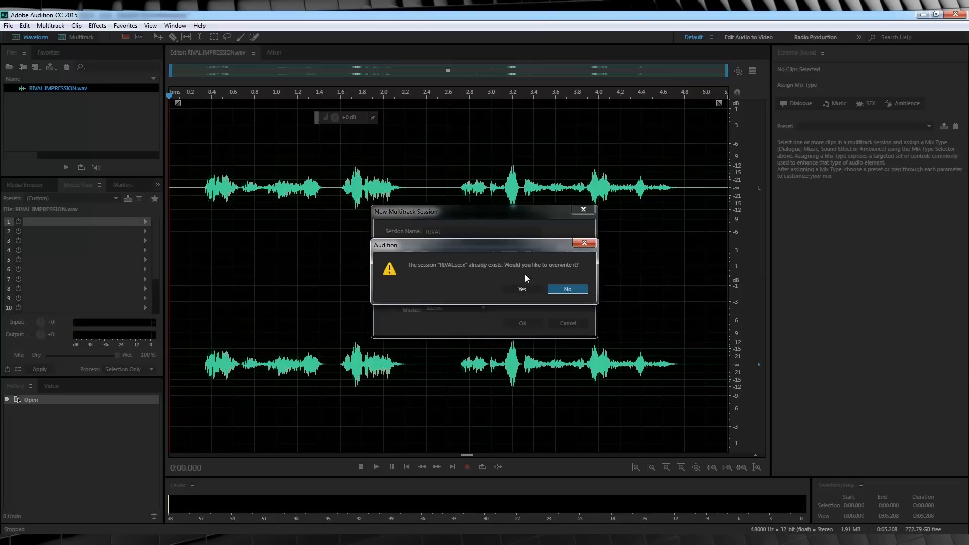
left_click(521, 289)
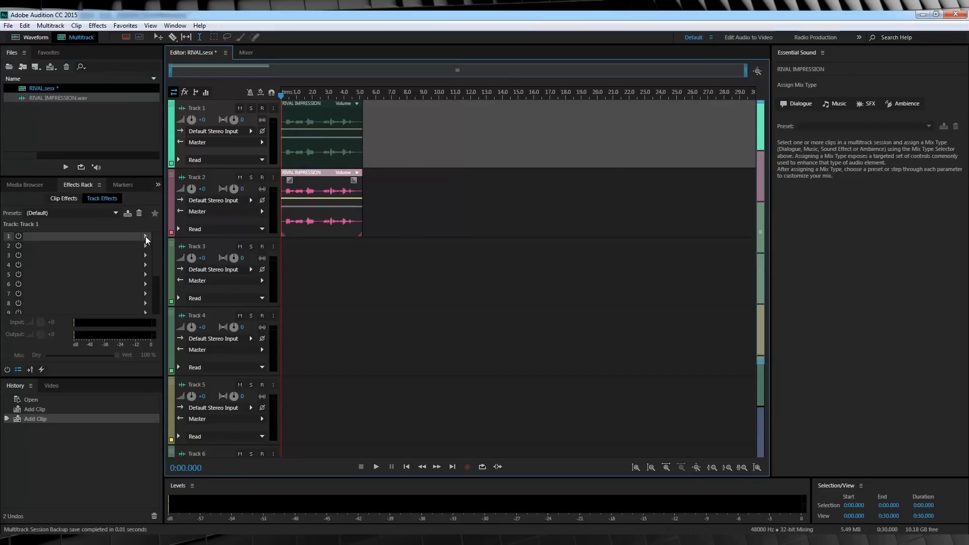
- Add a Phaser to Track 1's first effect slot with the Underwater preset and mix 30.4
left_click(145, 236)
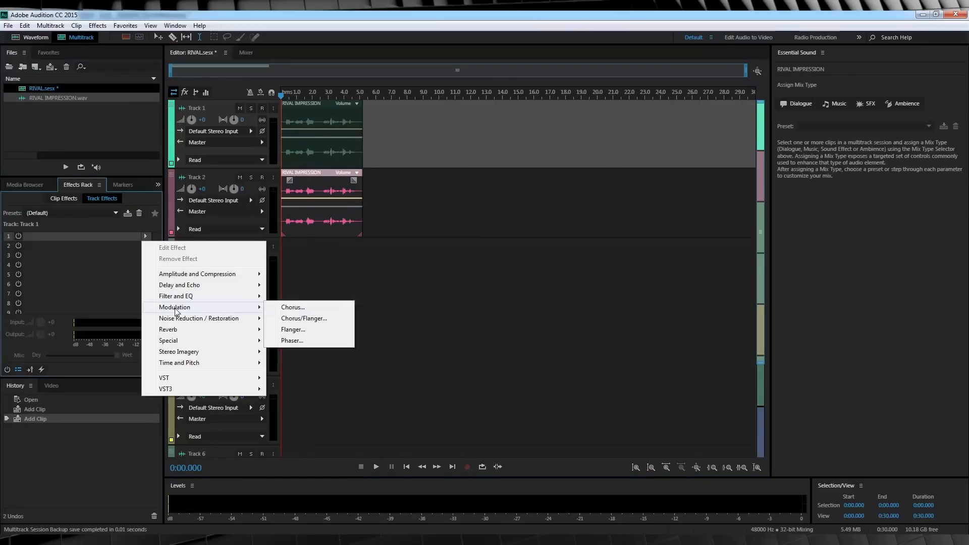
left_click(291, 340)
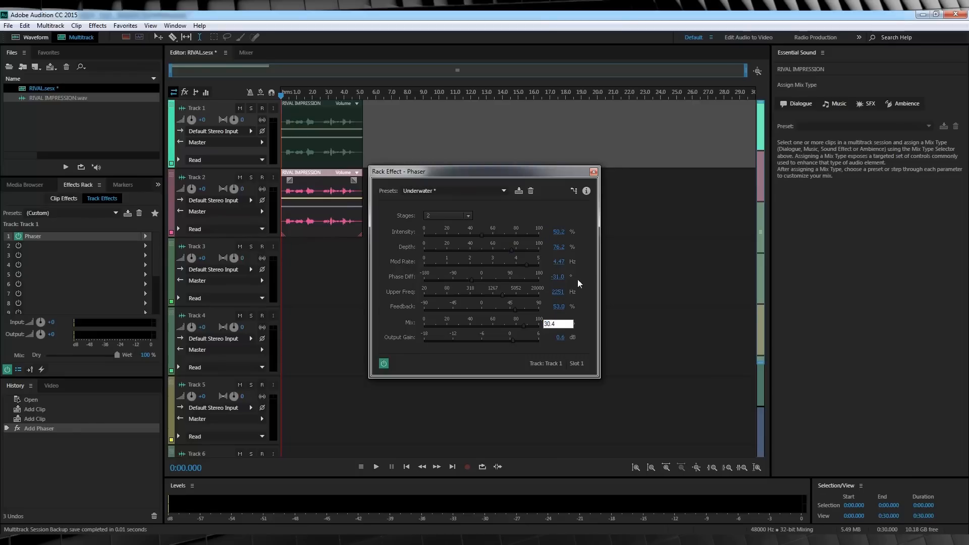
left_click(375, 466)
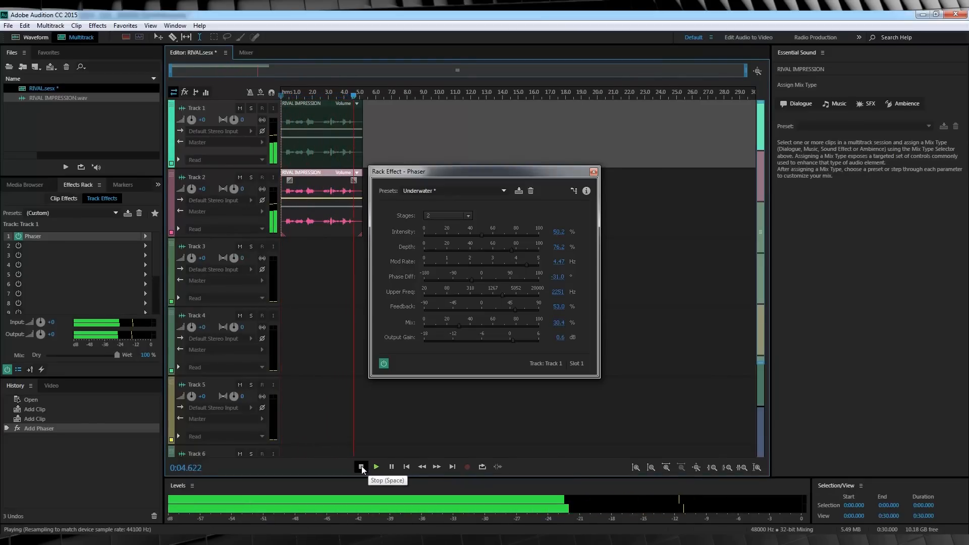
- Stop the session preview and close the Rack Effect - Phaser window
left_click(362, 466)
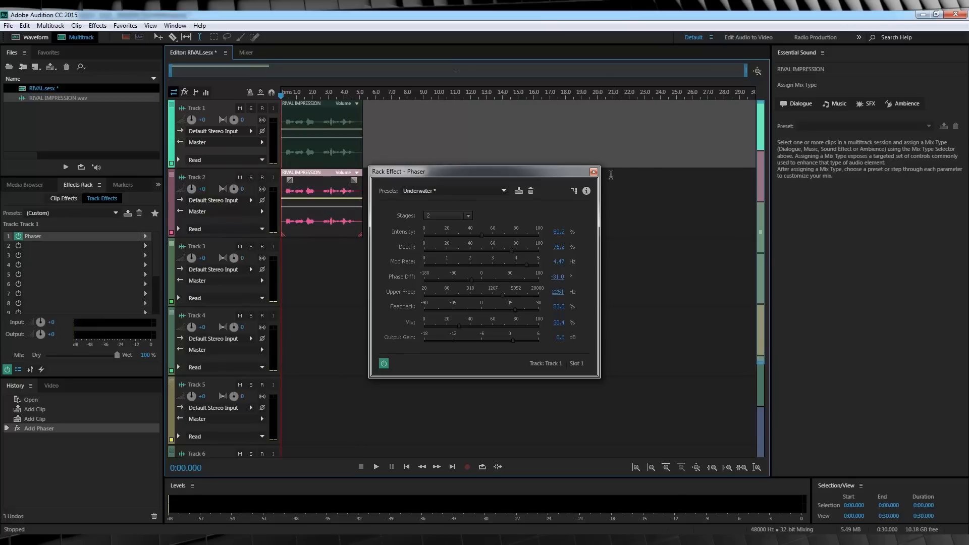
left_click(592, 171)
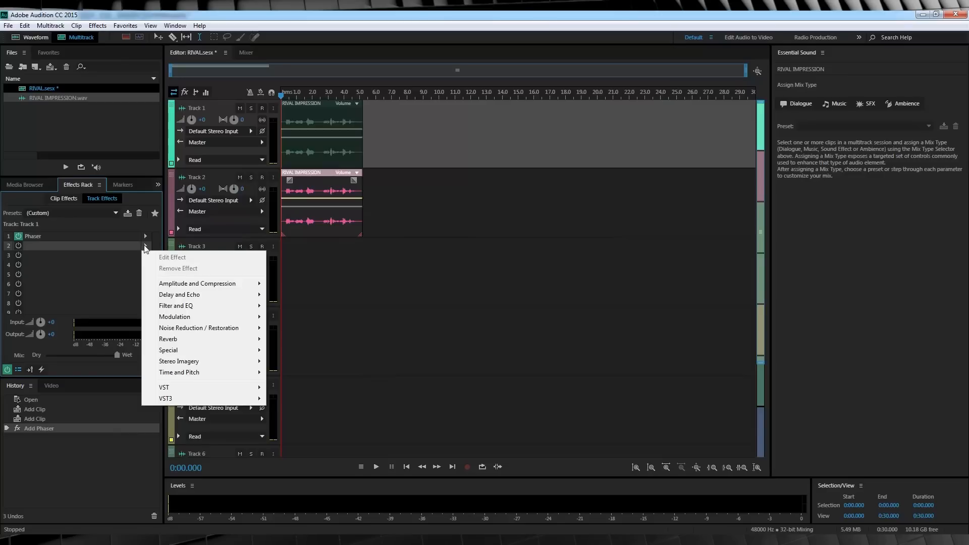
mouse_move(179, 361)
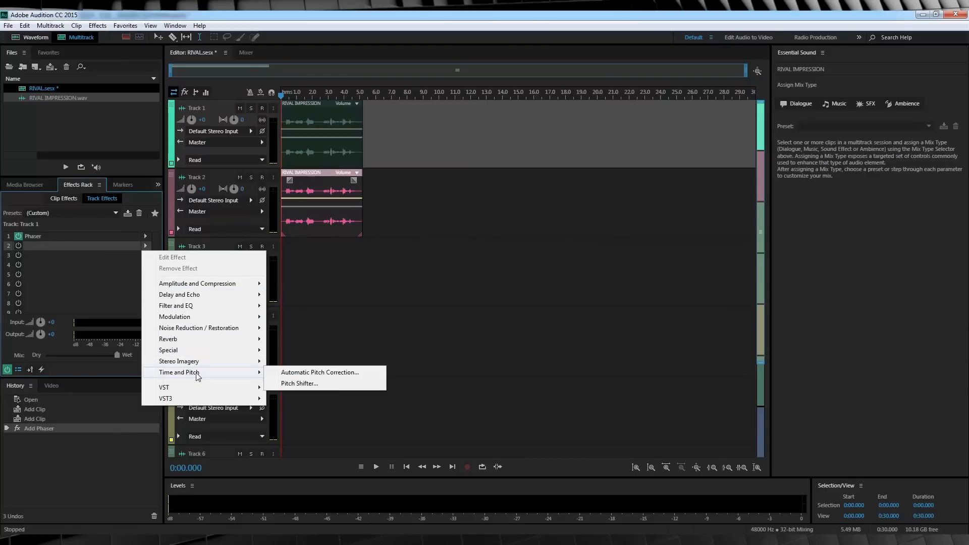
- Add a Pitch Shifter to Track 1 at -3 semitones, High Precision, default settings
left_click(298, 383)
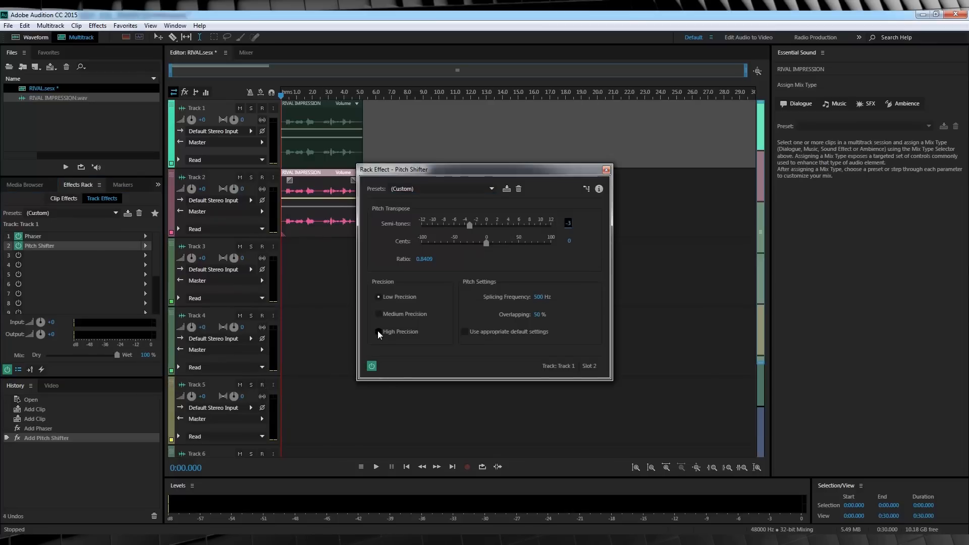
left_click(378, 331)
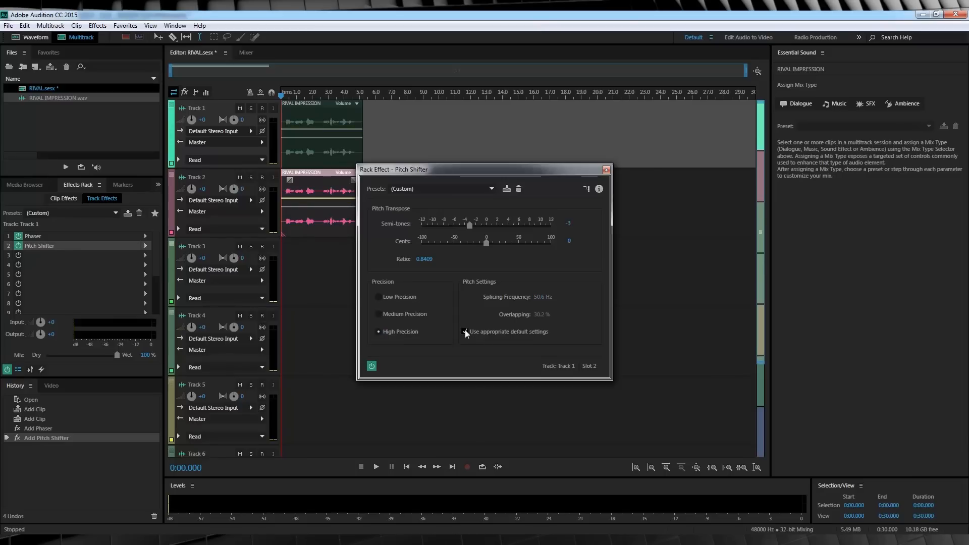
left_click(465, 332)
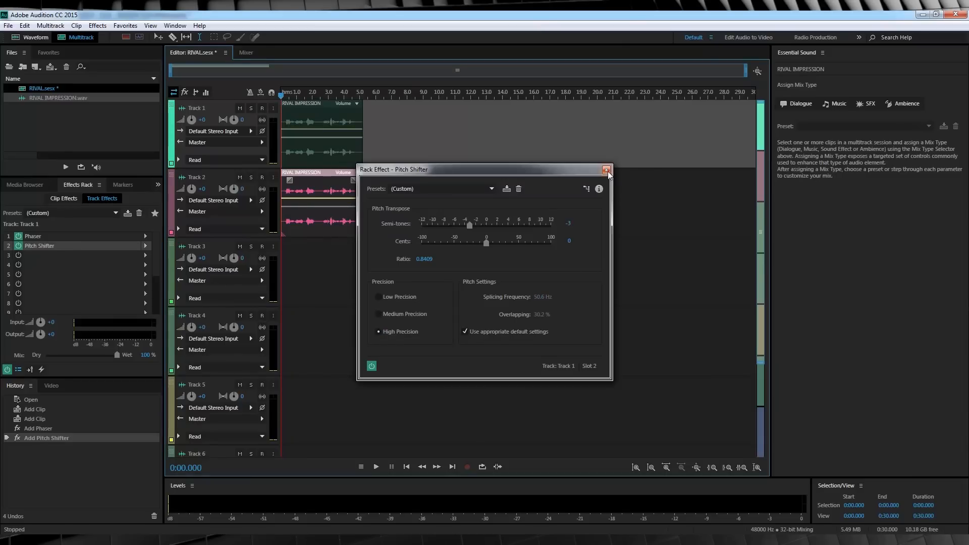
left_click(606, 169)
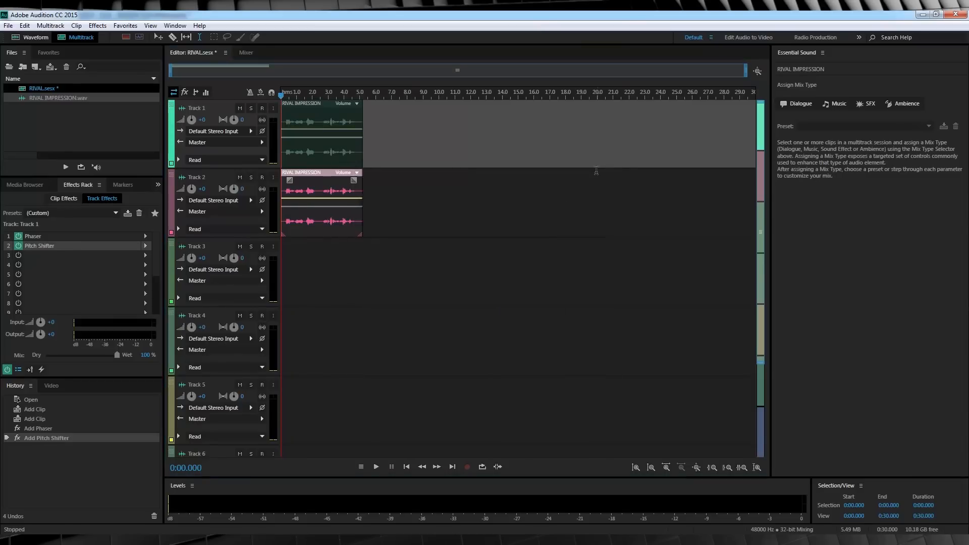
left_click(375, 467)
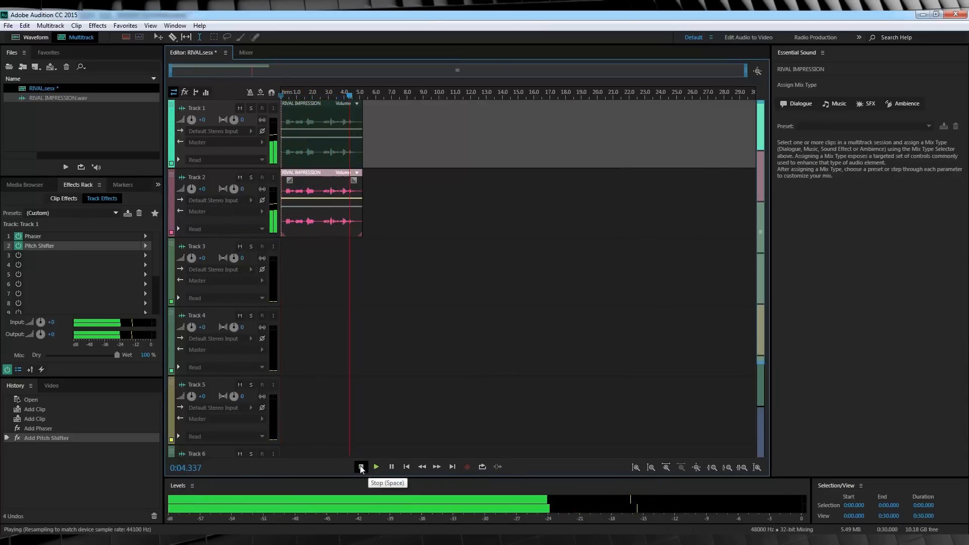
left_click(361, 466)
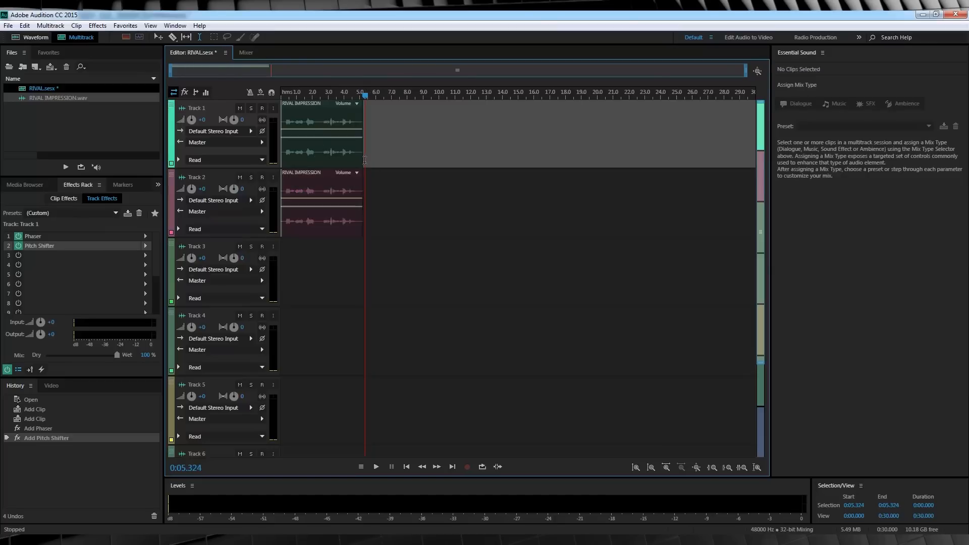
- Mix down the session's time selection to a new file via the clip's context menu
right_click(318, 130)
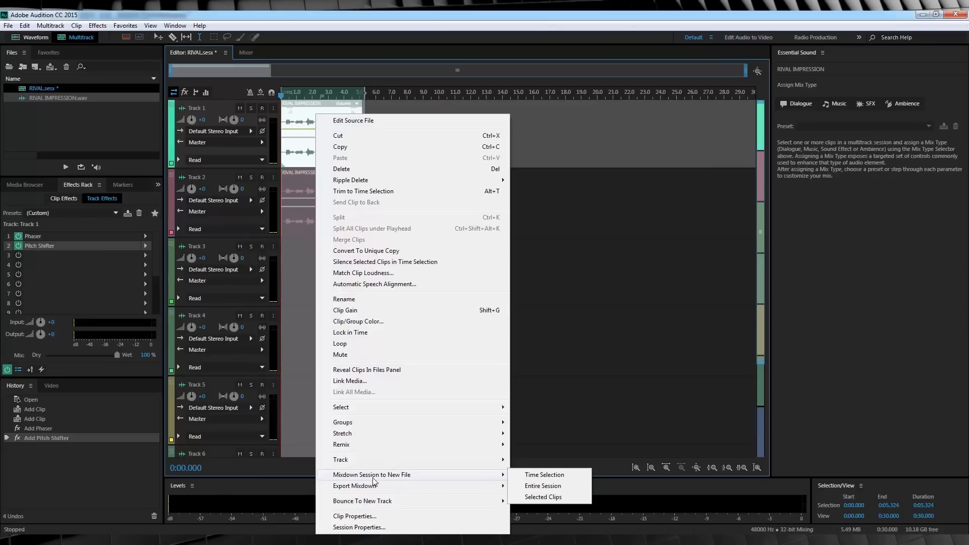
mouse_move(544, 474)
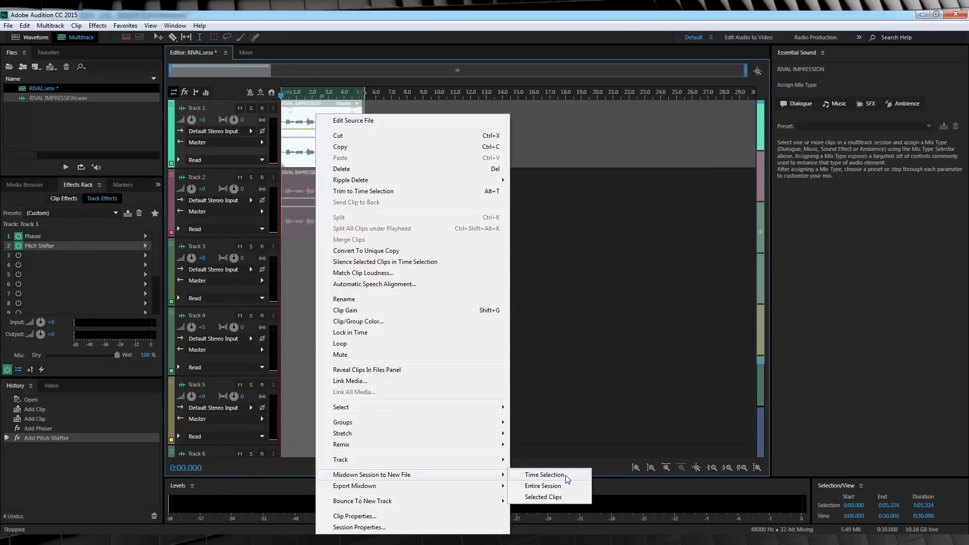
left_click(542, 485)
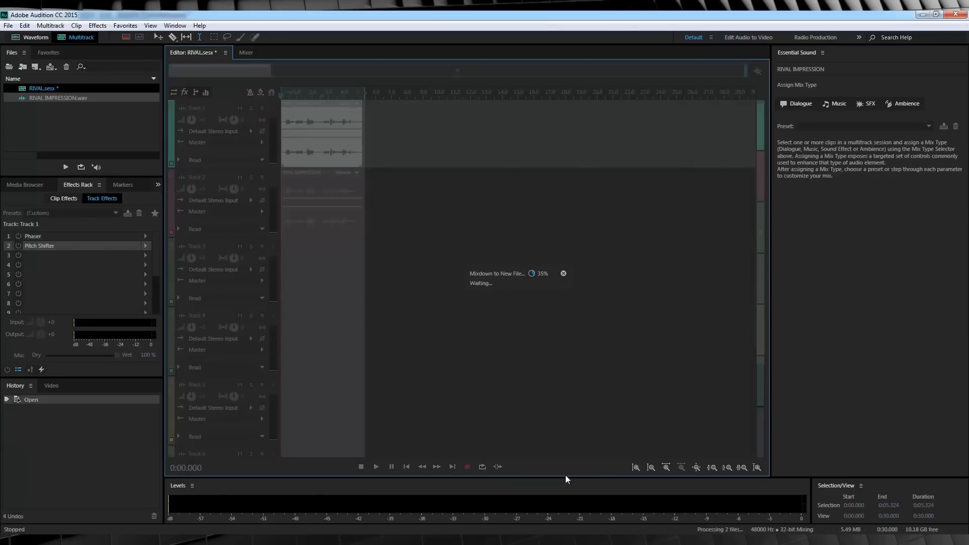